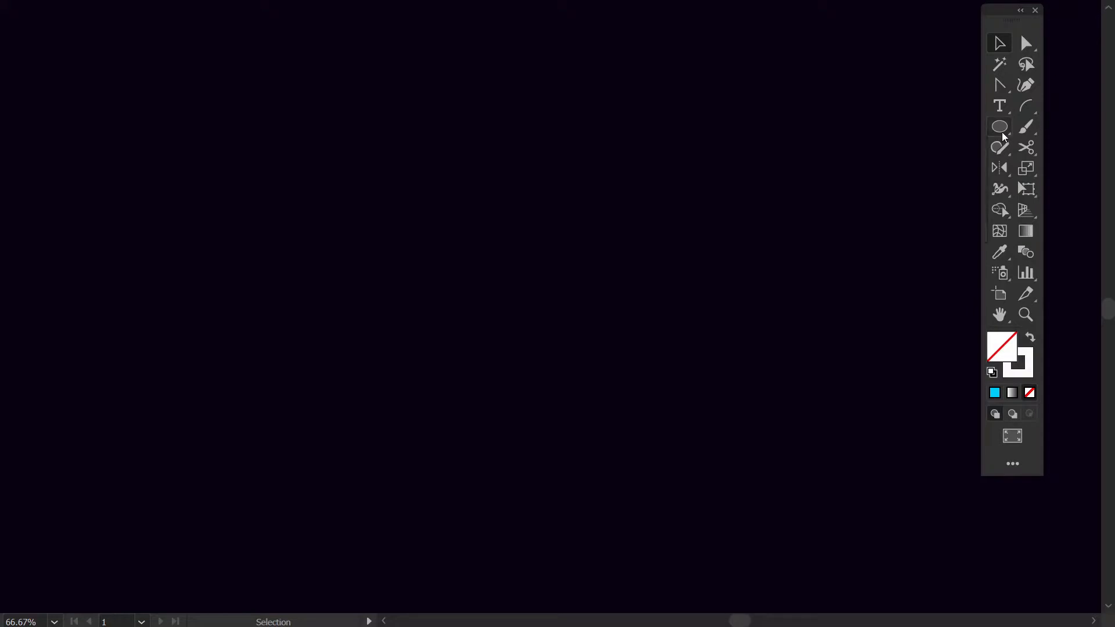
- Draw a white-stroked, unfilled circle near the top centre with the Ellipse Tool
{"action": "left_click", "coordinate": [999, 126]}
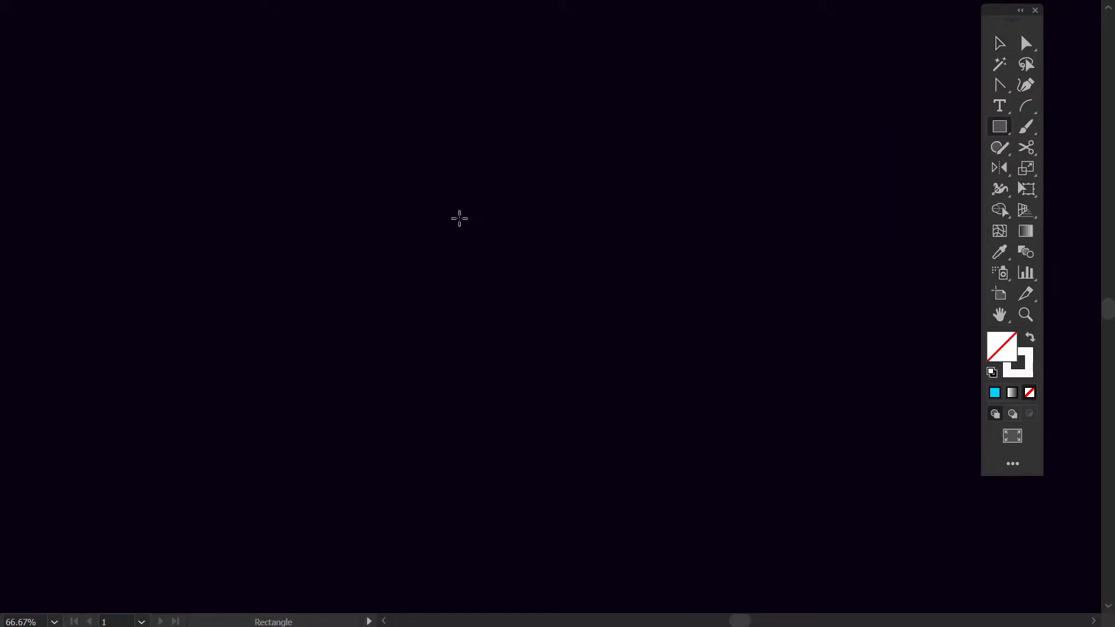
{"action": "left_click", "coordinate": [999, 127]}
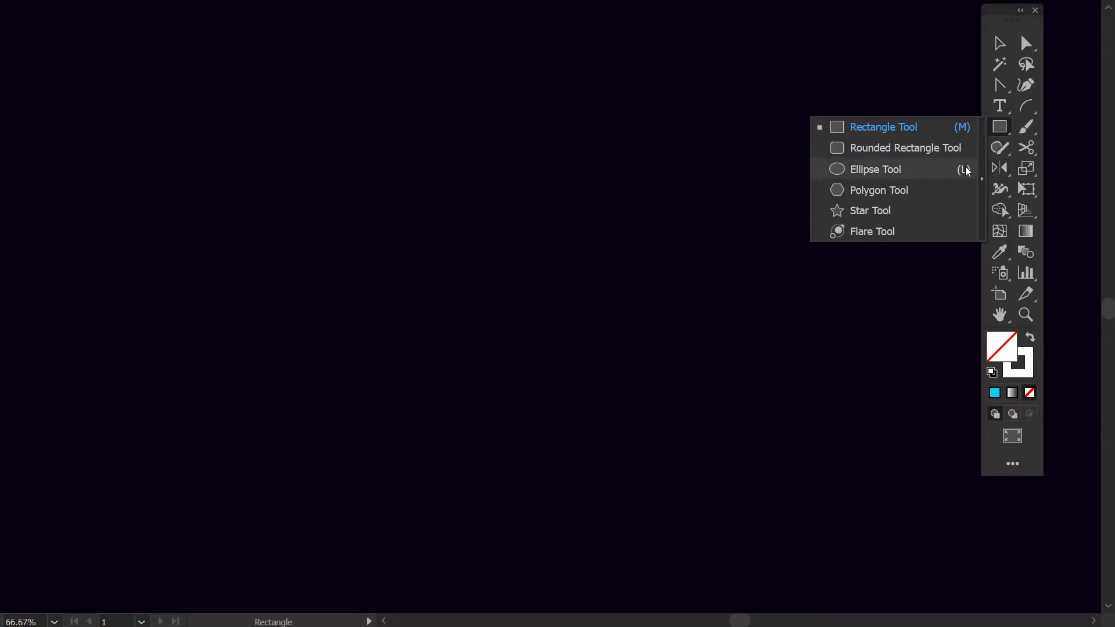
{"action": "left_click", "coordinate": [875, 169]}
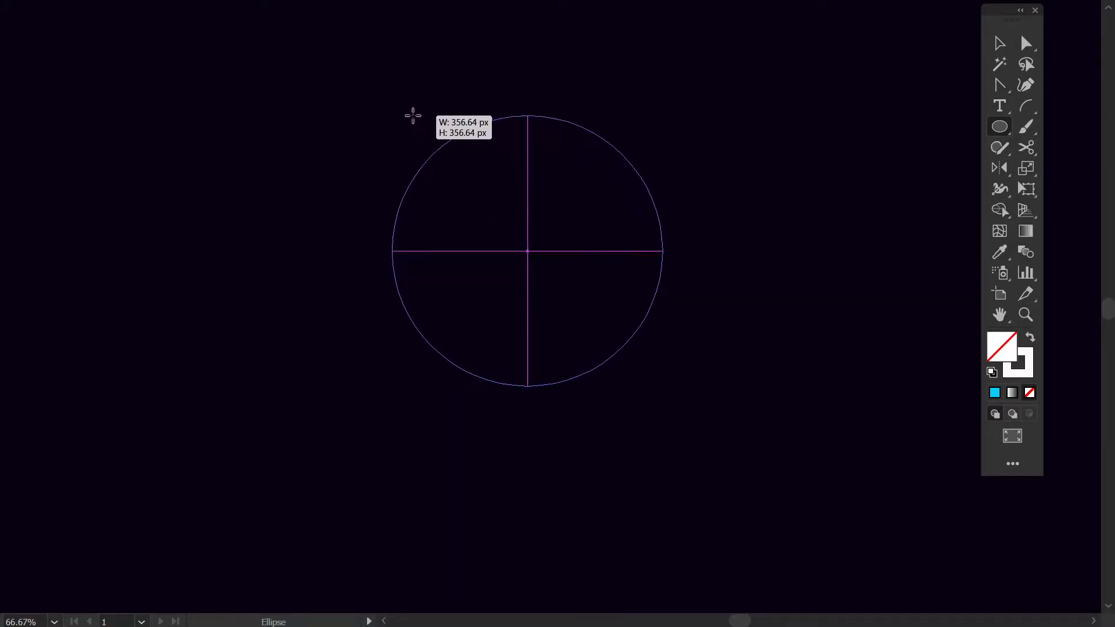
{"action": "left_click_drag", "start_coordinate": [412, 115], "coordinate": [406, 108]}
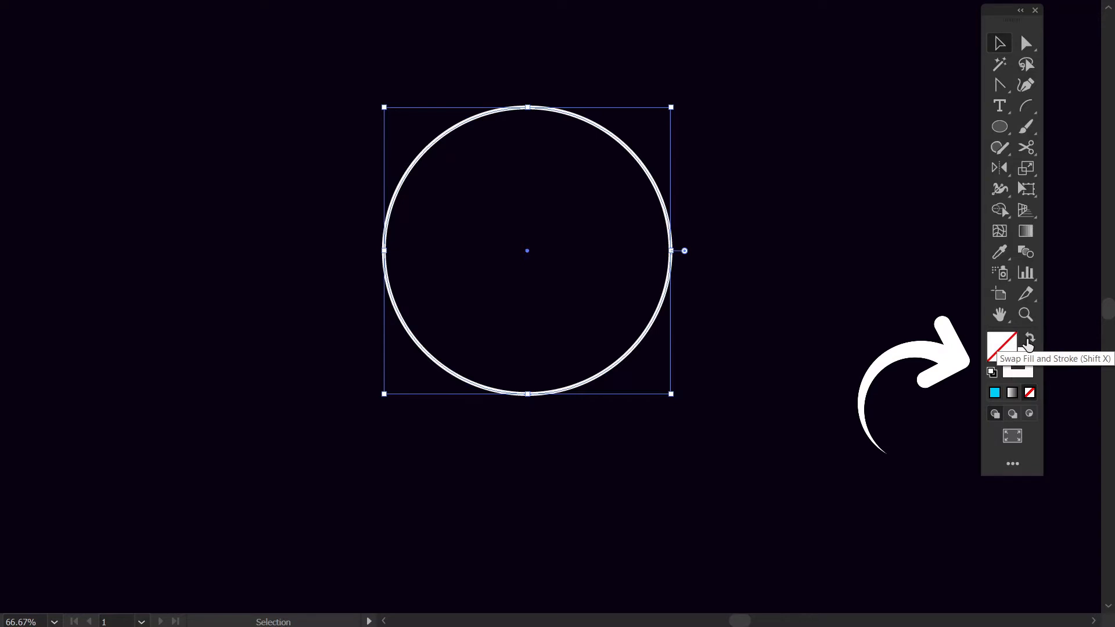
- Swap fill and stroke so the circle becomes a solid white disc
{"action": "left_click", "coordinate": [1029, 339]}
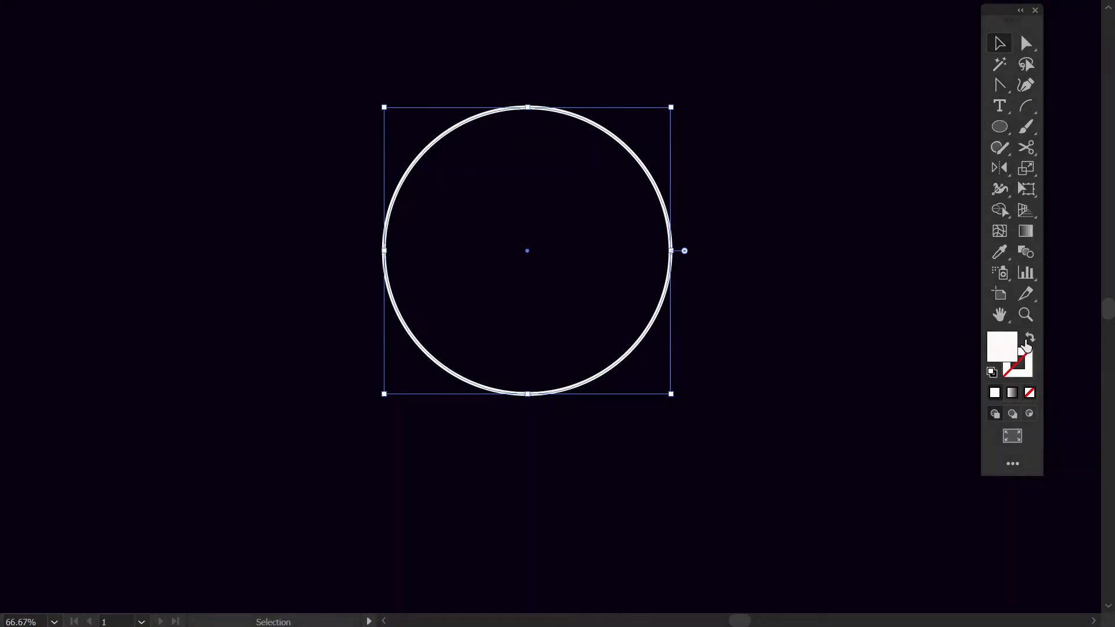
{"action": "left_click", "coordinate": [1027, 339]}
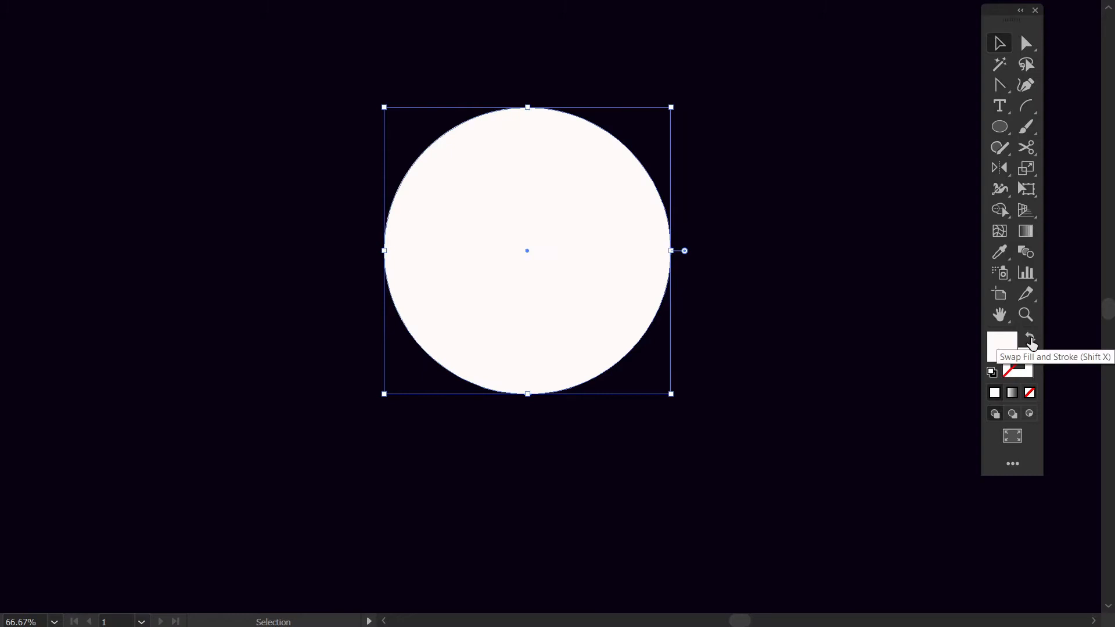
{"action": "left_click", "coordinate": [1030, 340]}
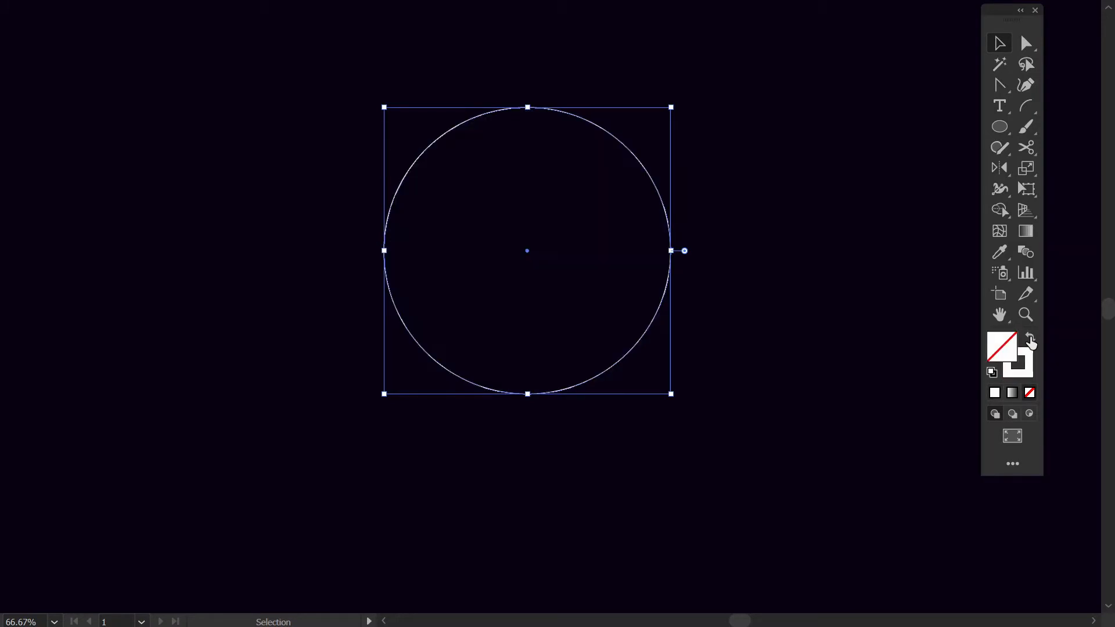
{"action": "left_click", "coordinate": [1003, 347]}
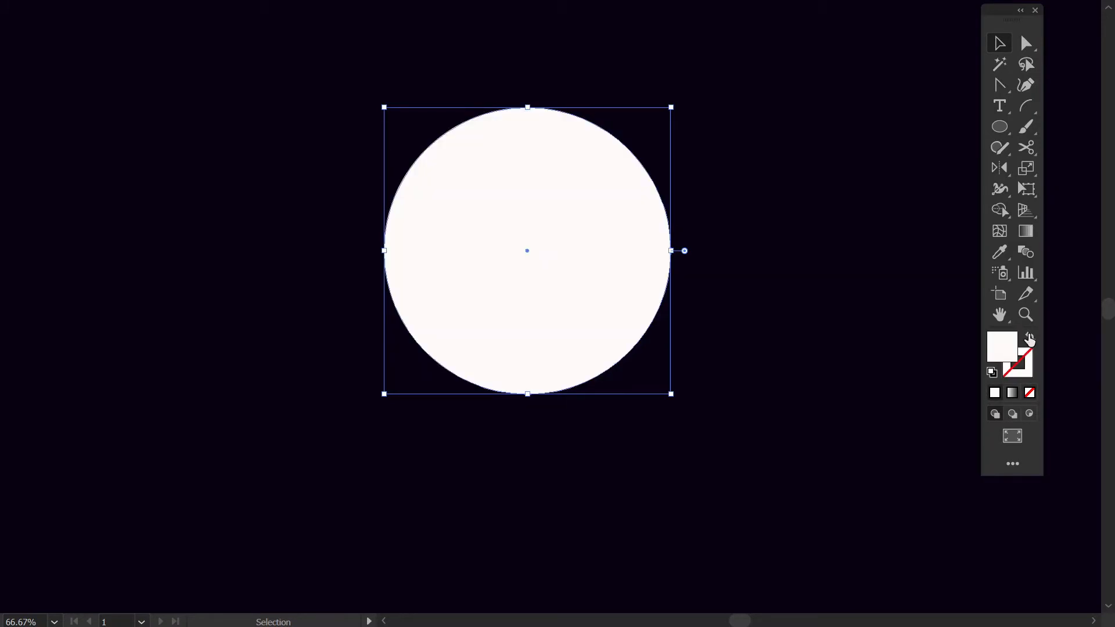
{"action": "mouse_move", "coordinate": [537, 260]}
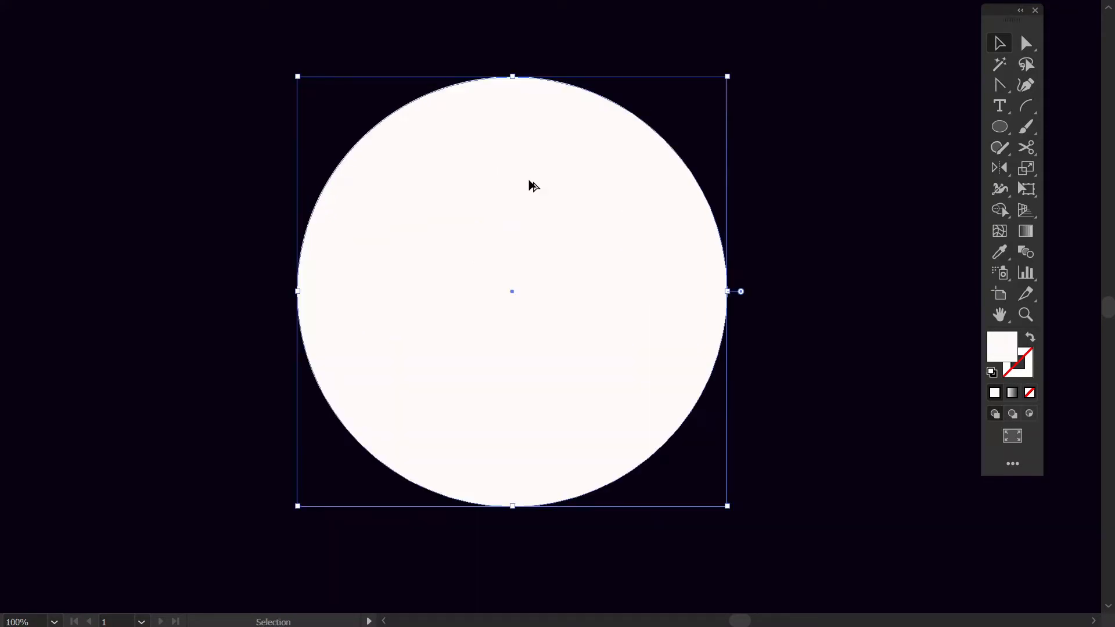
{"action": "mouse_move", "coordinate": [750, 180]}
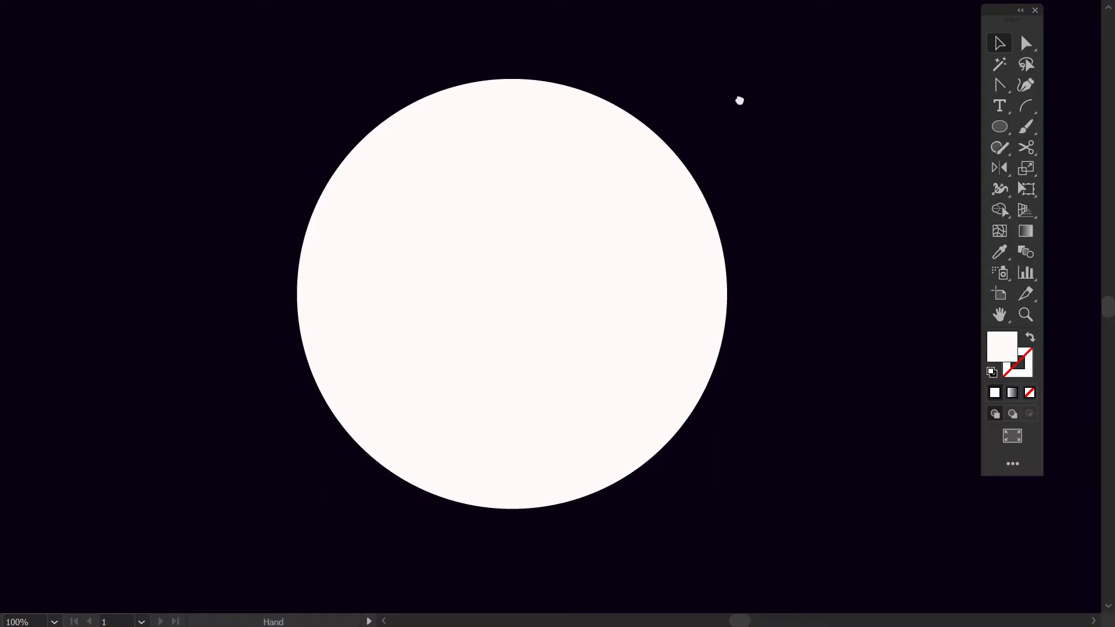
- Convert the circle's top anchor to a corner and pull it up into a teardrop point
{"action": "left_click", "coordinate": [998, 84]}
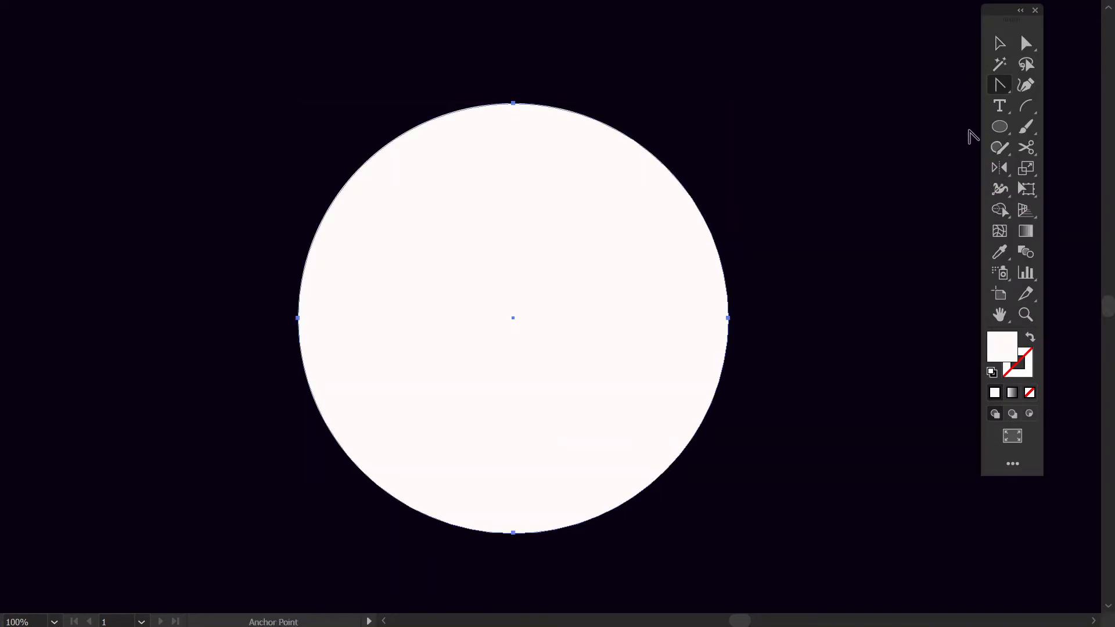
{"action": "mouse_move", "coordinate": [513, 107]}
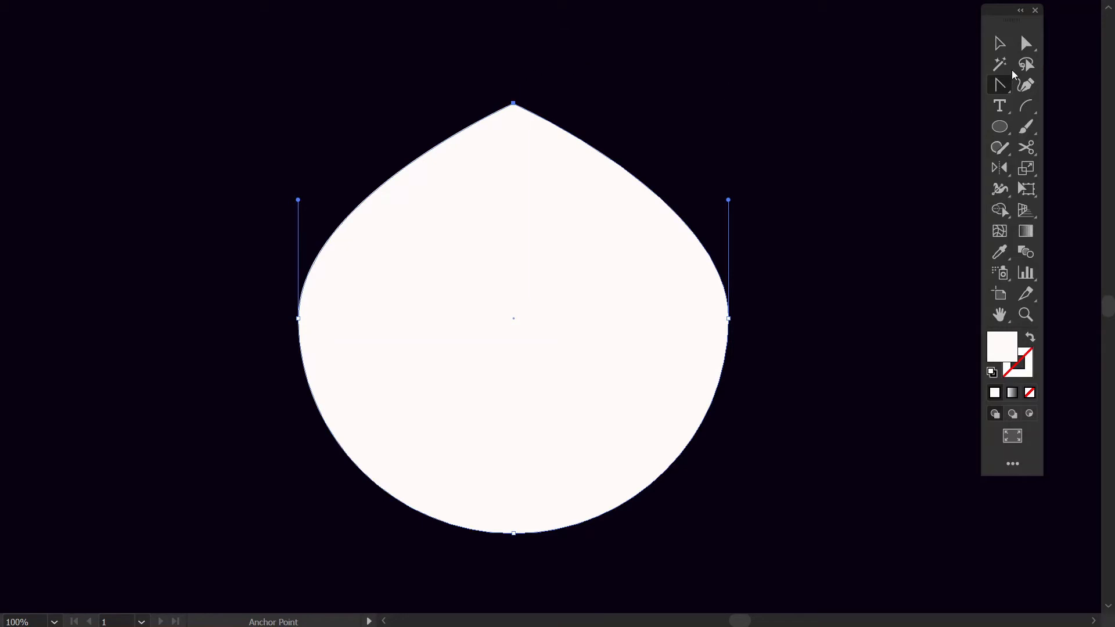
{"action": "left_click", "coordinate": [998, 44]}
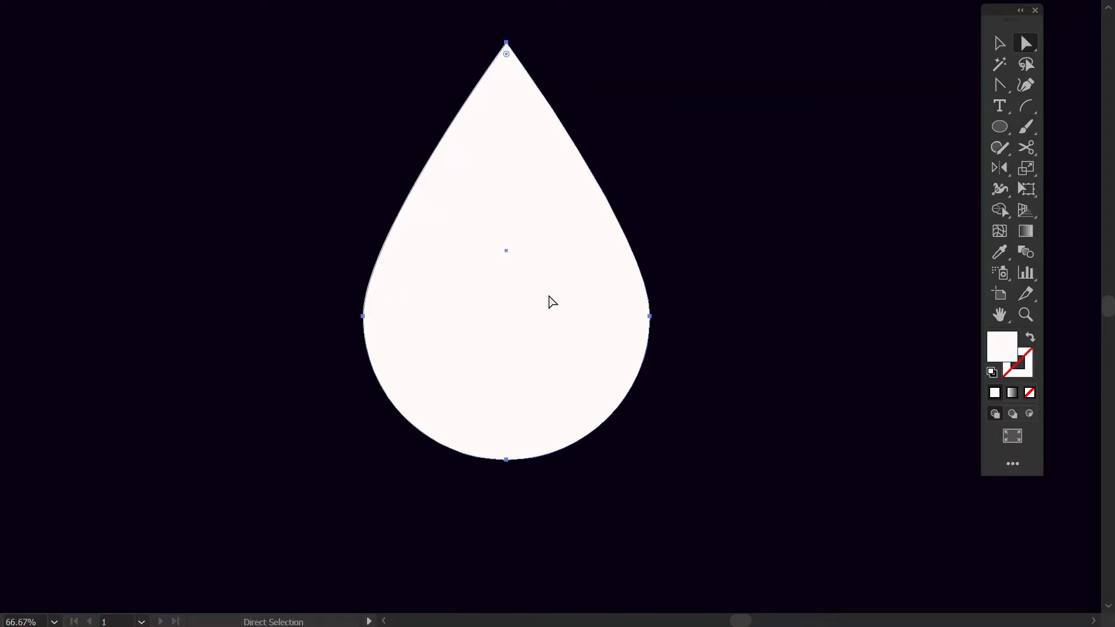
{"action": "left_click", "coordinate": [998, 44]}
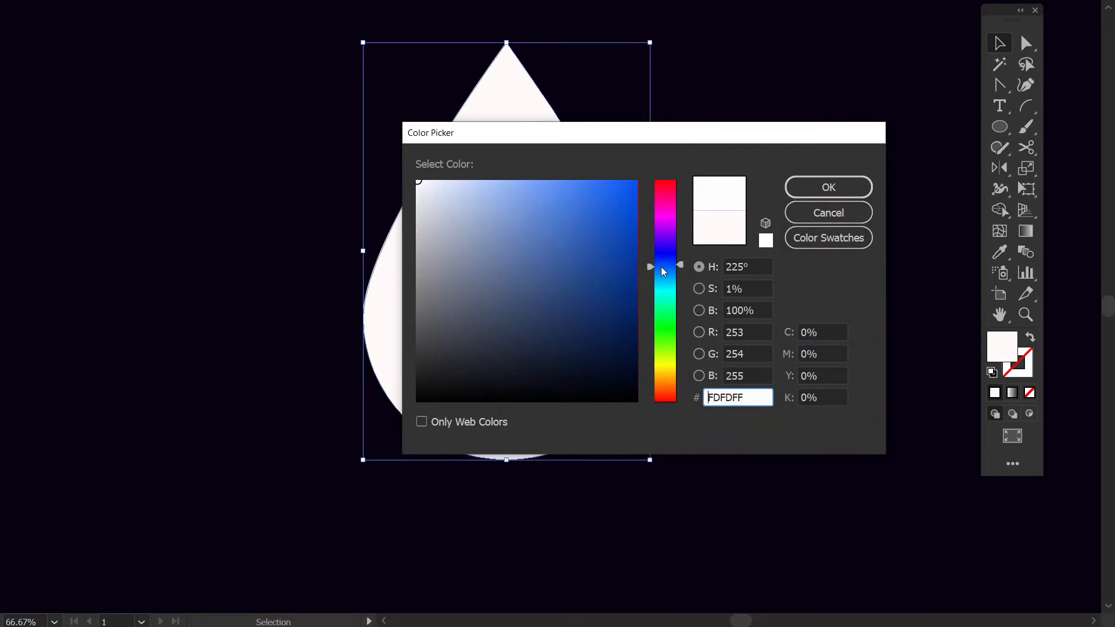
- Fill the teardrop with bright cyan (#00CFFF) in the Color Picker
{"action": "left_click", "coordinate": [664, 276]}
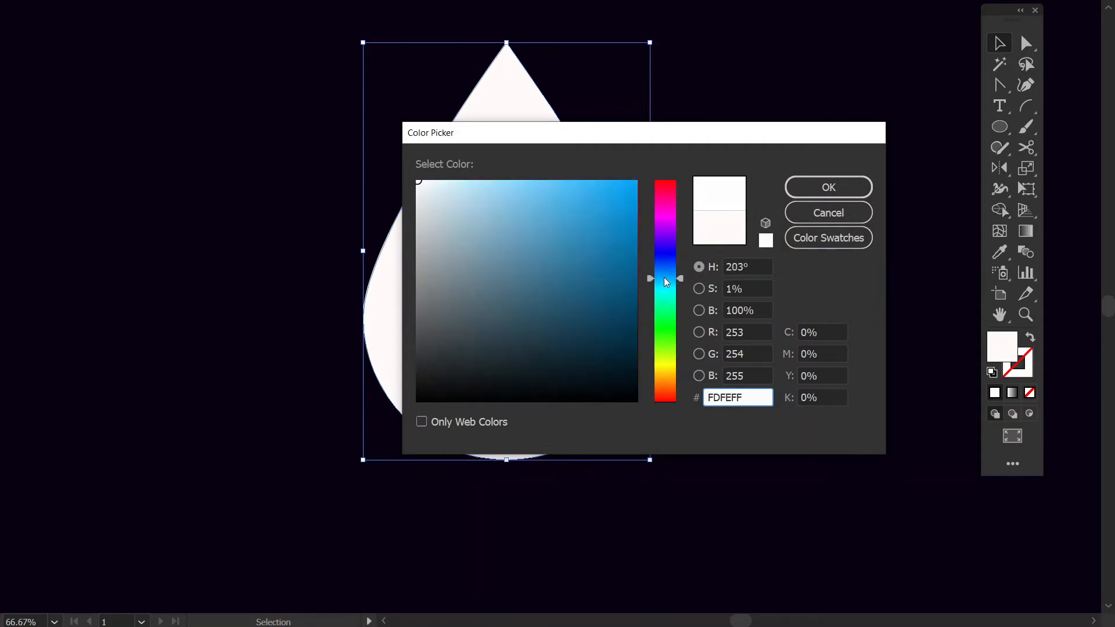
{"action": "left_click", "coordinate": [631, 183]}
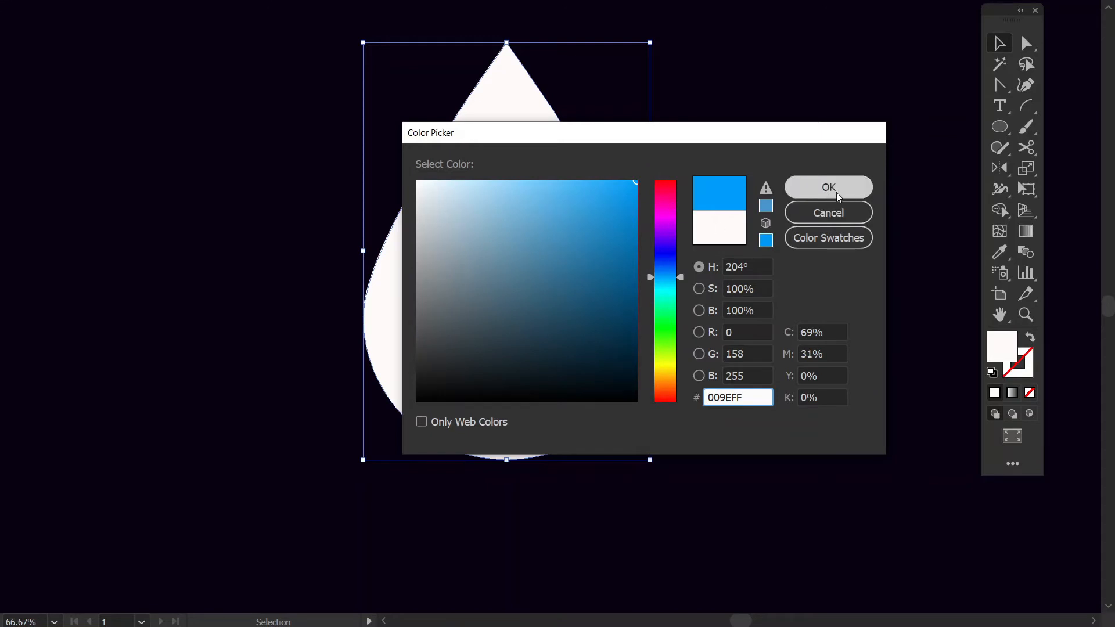
{"action": "left_click", "coordinate": [827, 187]}
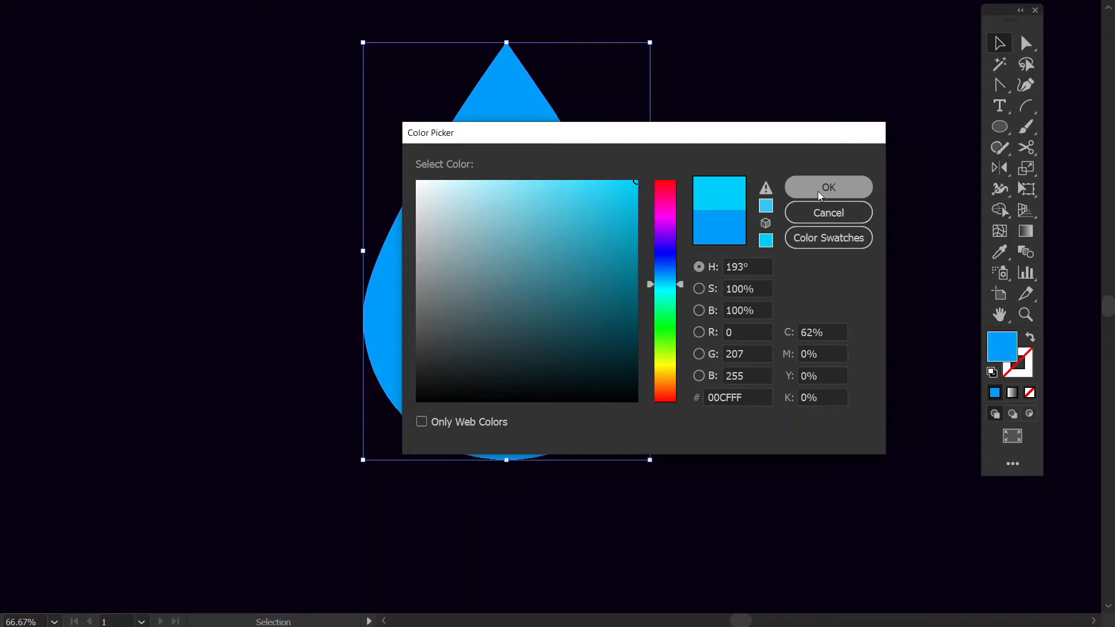
{"action": "left_click", "coordinate": [827, 187]}
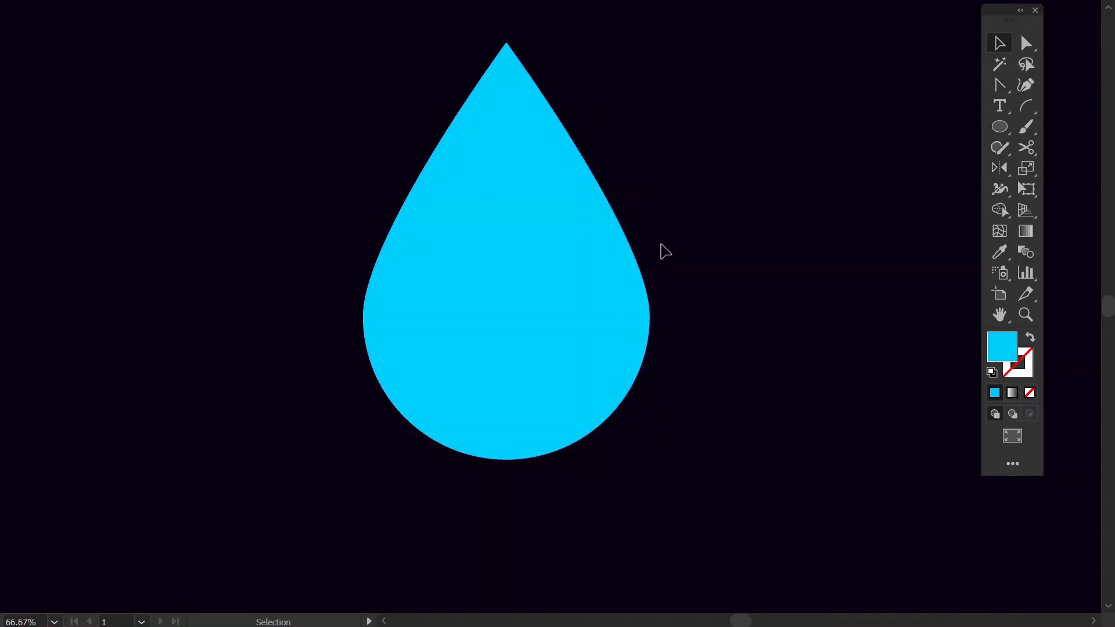
{"action": "mouse_move", "coordinate": [1054, 113]}
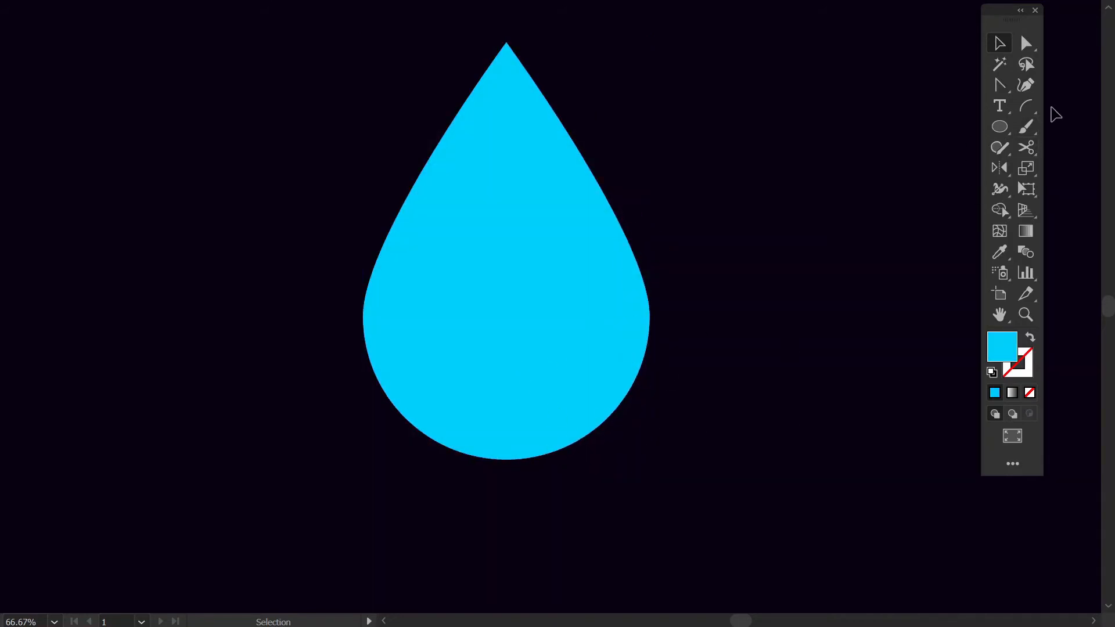
{"action": "mouse_move", "coordinate": [605, 412]}
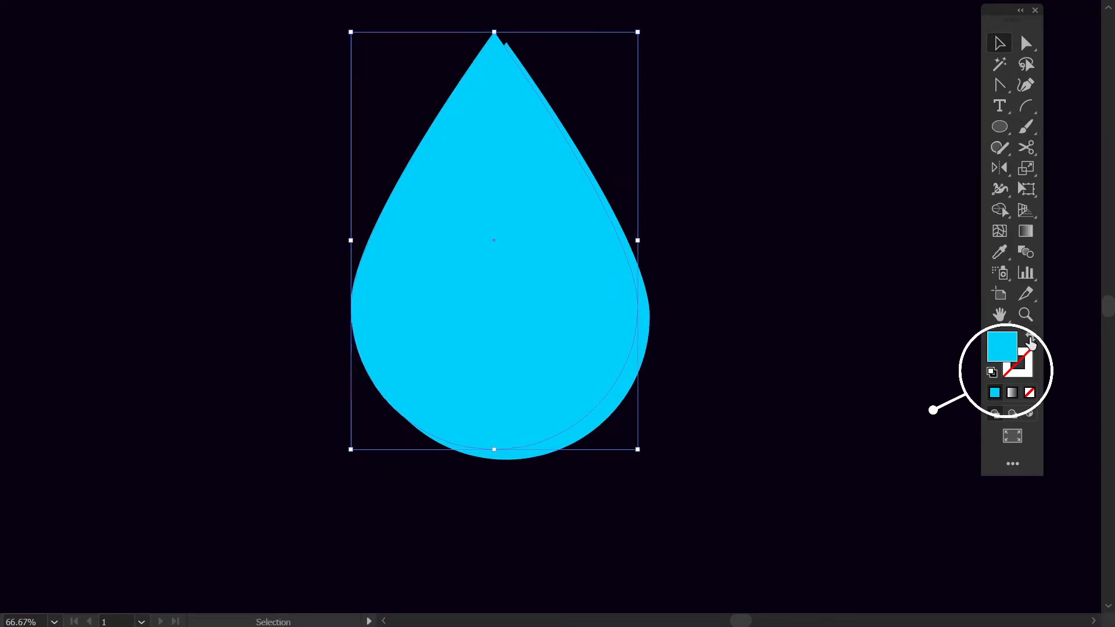
- Make the duplicate droplet a cyan outline and snip it with Scissors near its lower right
{"action": "left_click", "coordinate": [1027, 339]}
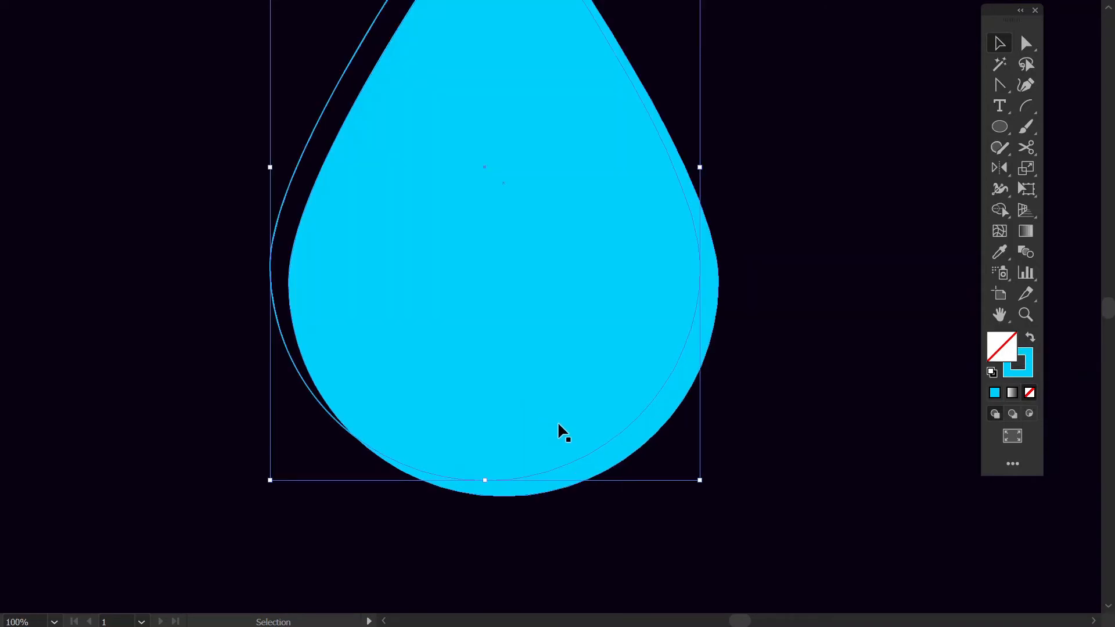
{"action": "key", "text": "c"}
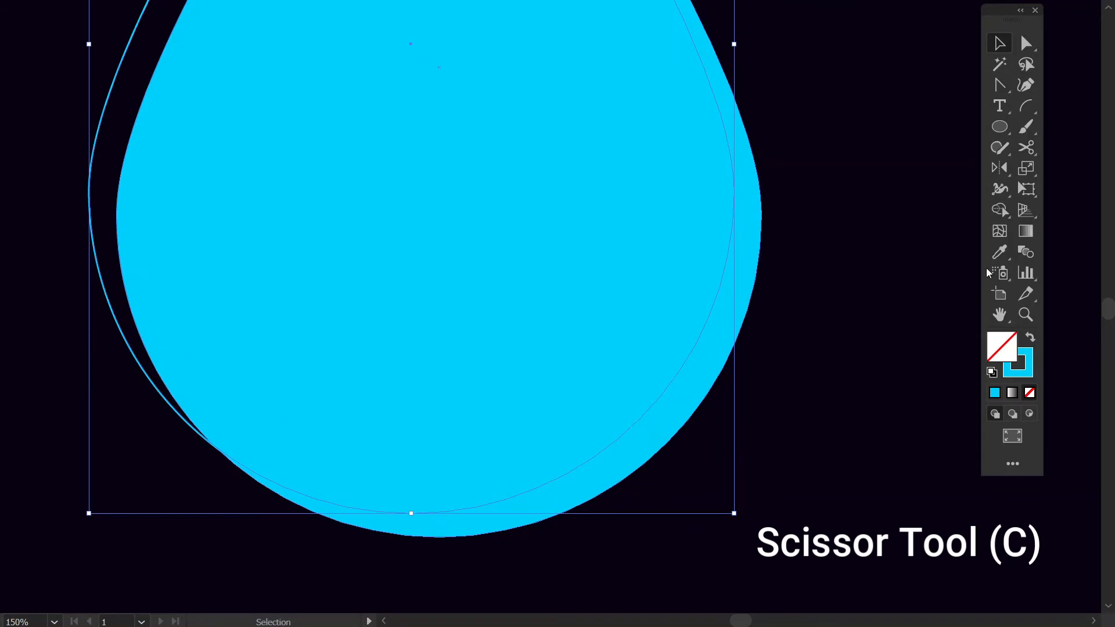
{"action": "left_click", "coordinate": [1026, 147]}
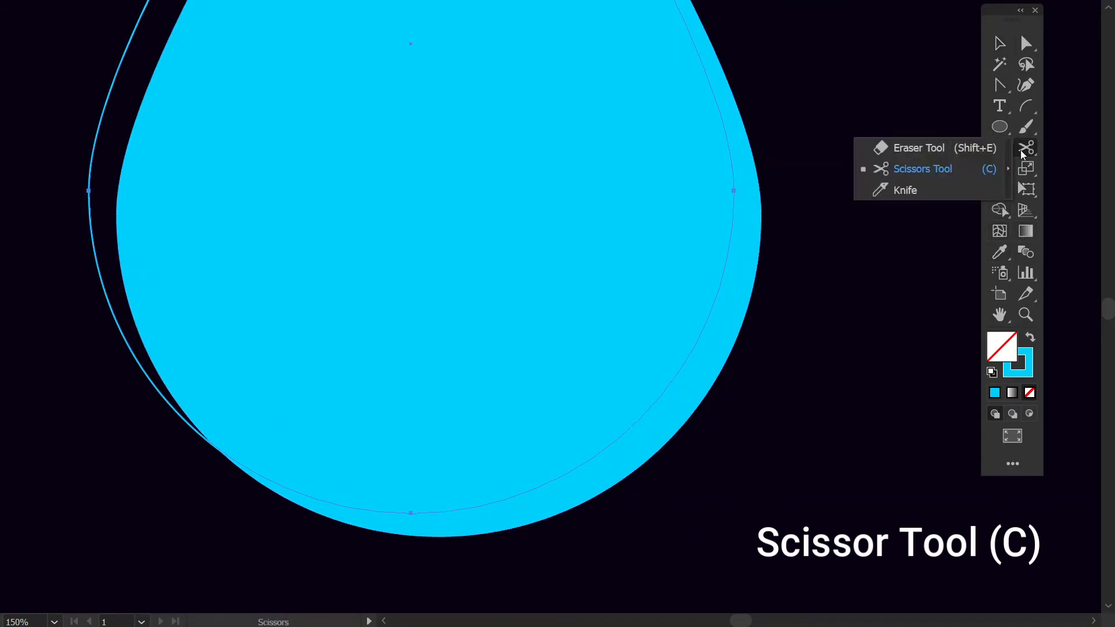
{"action": "left_click", "coordinate": [922, 168]}
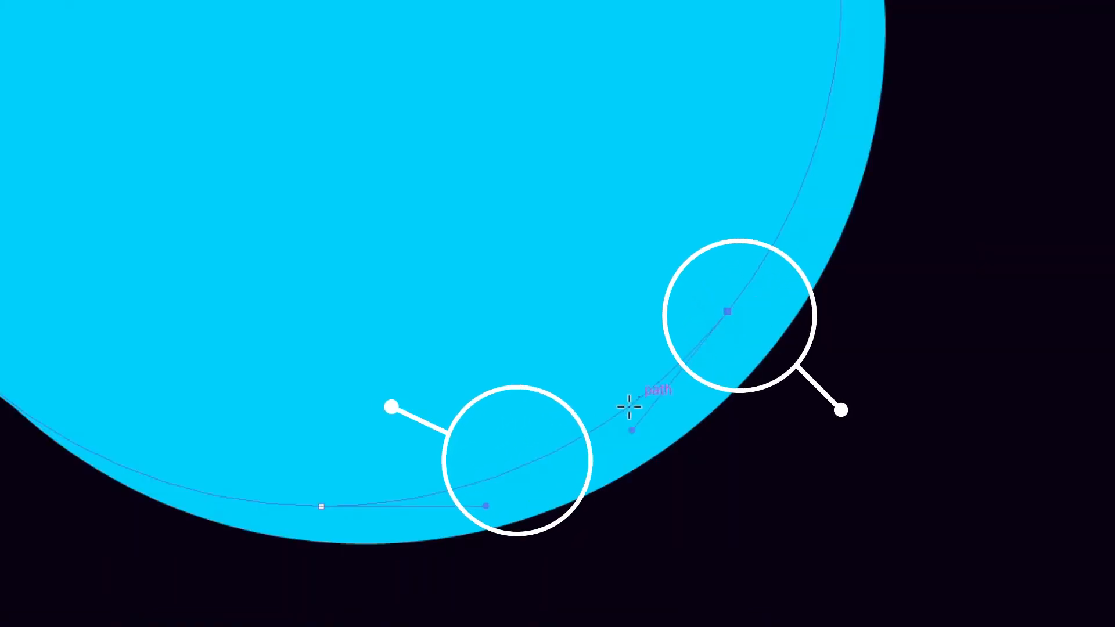
{"action": "mouse_move", "coordinate": [534, 462]}
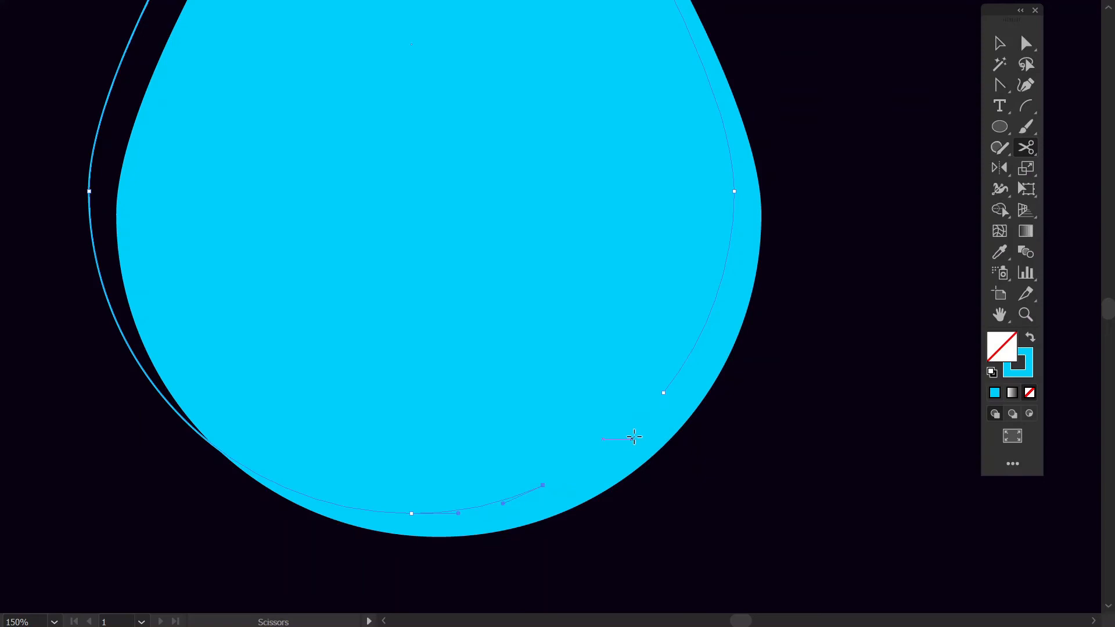
{"action": "left_click", "coordinate": [1026, 43]}
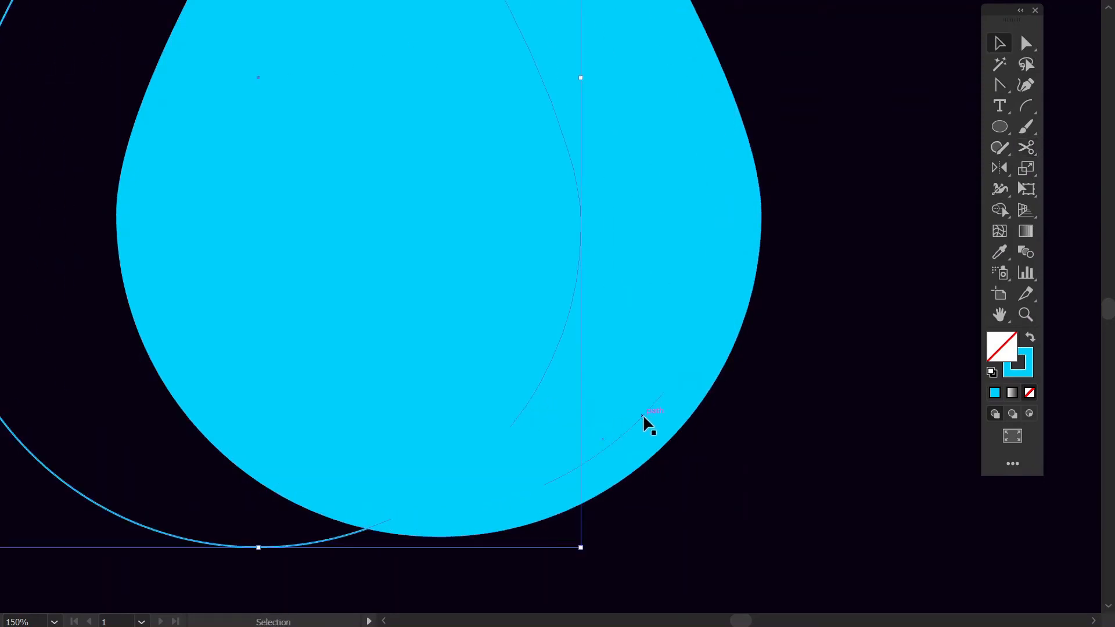
{"action": "mouse_move", "coordinate": [497, 519]}
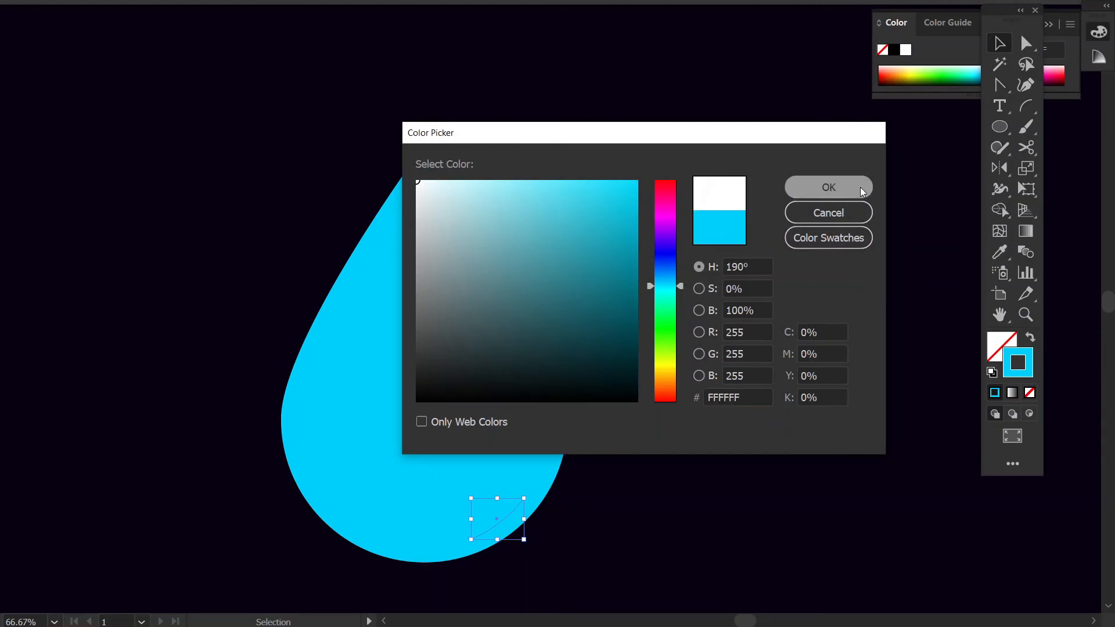
- Set the short curved piece's stroke colour to white (FFFFFF)
{"action": "left_click", "coordinate": [827, 187]}
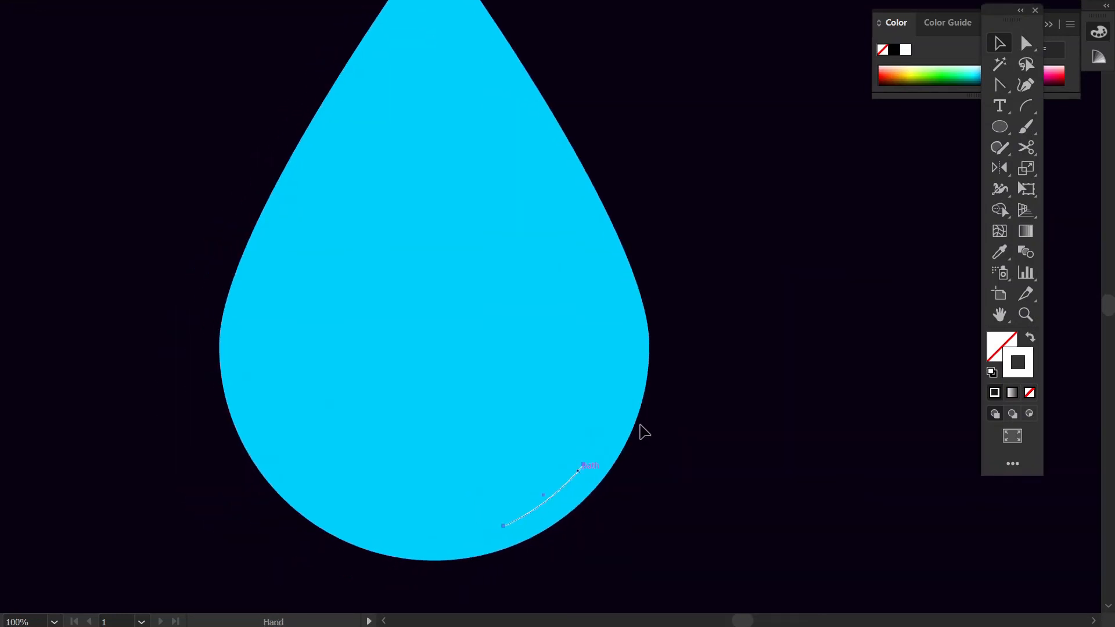
{"action": "key", "text": "ctrl+F10"}
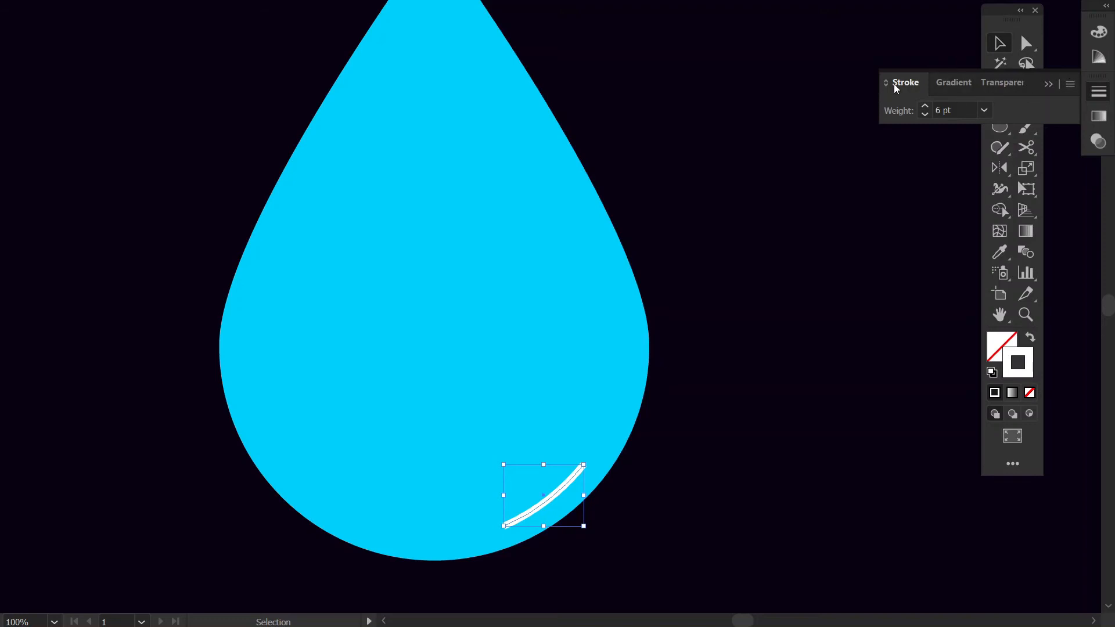
- Give the white highlight stroke round caps in the expanded Stroke panel
{"action": "left_click", "coordinate": [886, 82]}
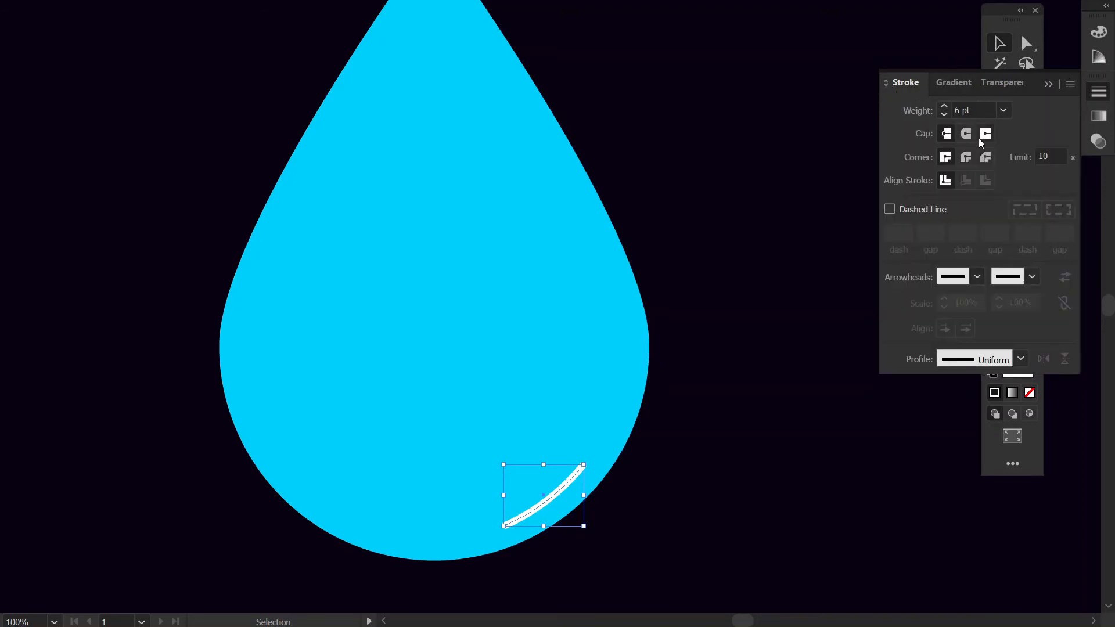
{"action": "left_click", "coordinate": [965, 134]}
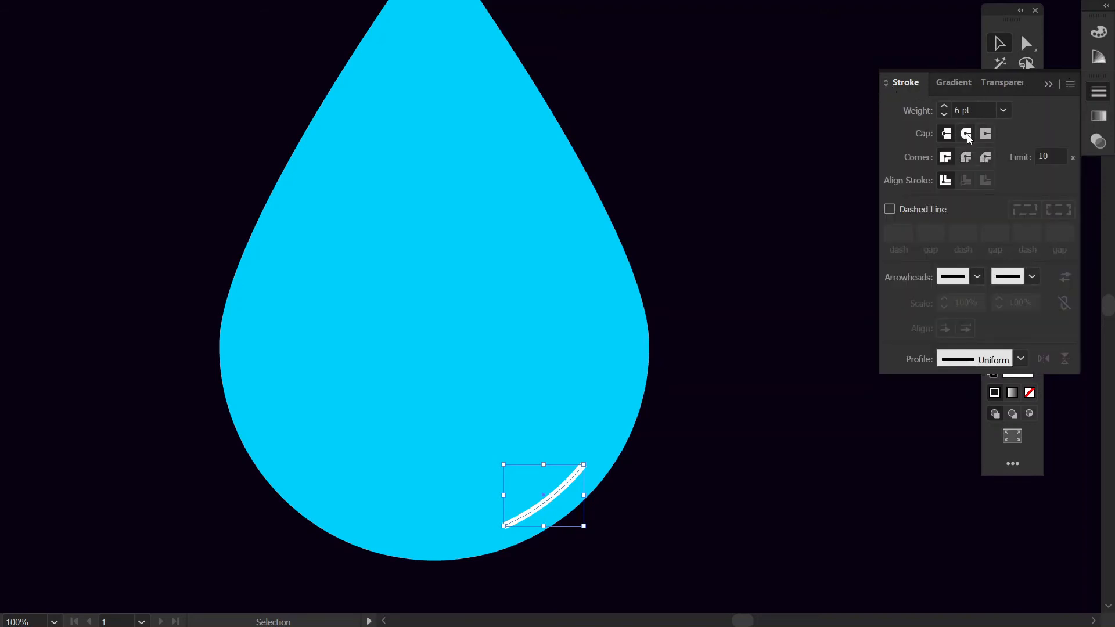
{"action": "left_click", "coordinate": [966, 134]}
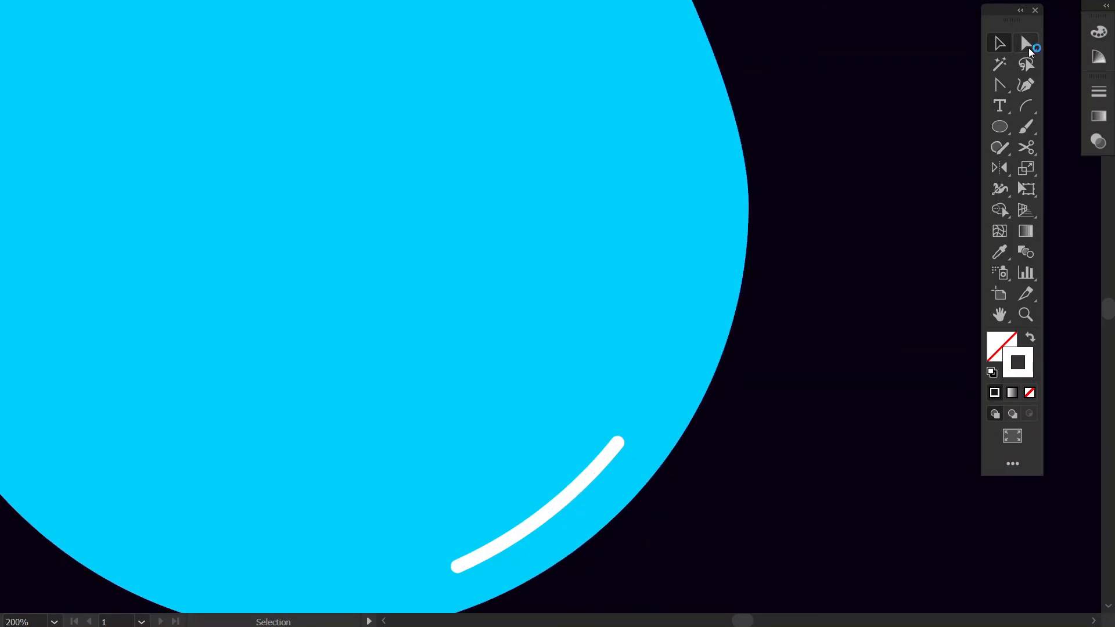
- Adjust the highlight curve's anchor point with Direct Selection, then return to Selection
{"action": "left_click", "coordinate": [1026, 42]}
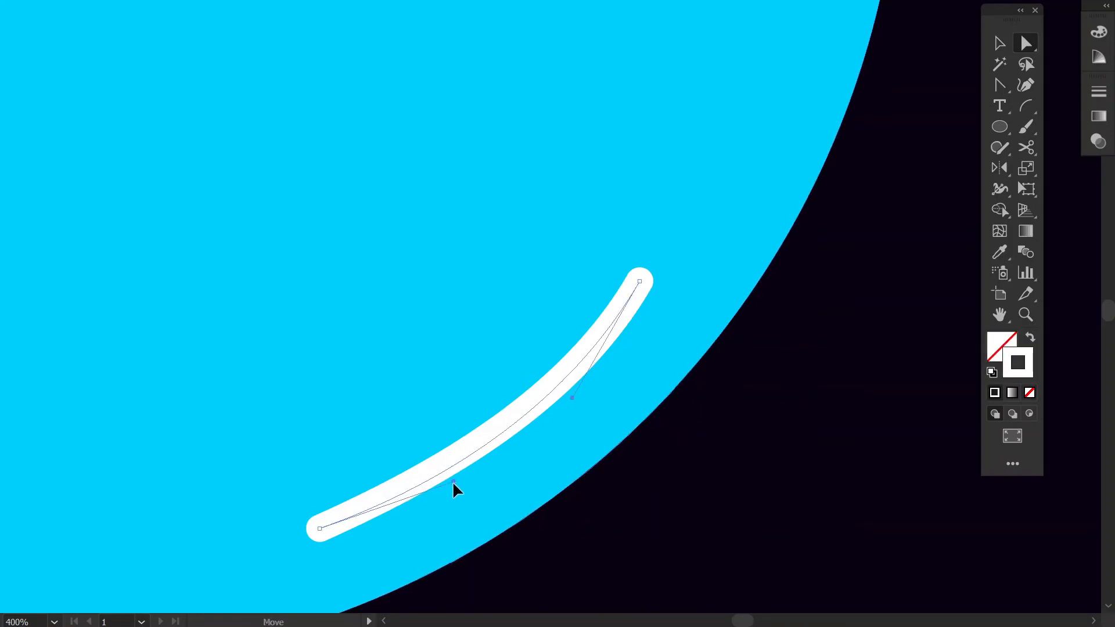
{"action": "left_click", "coordinate": [743, 484]}
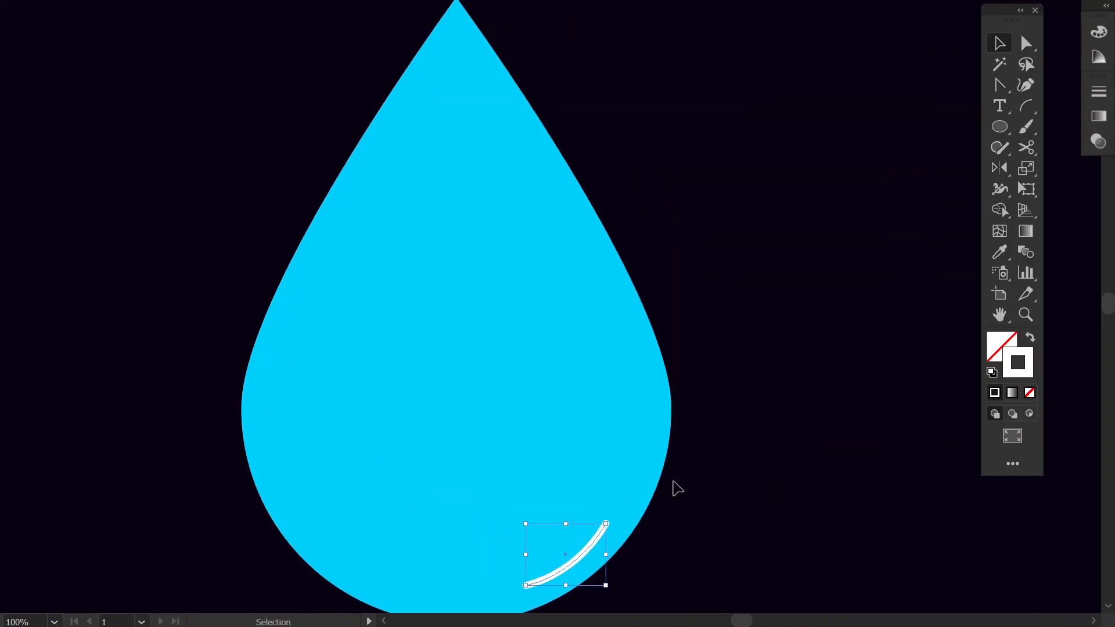
{"action": "left_click", "coordinate": [998, 43]}
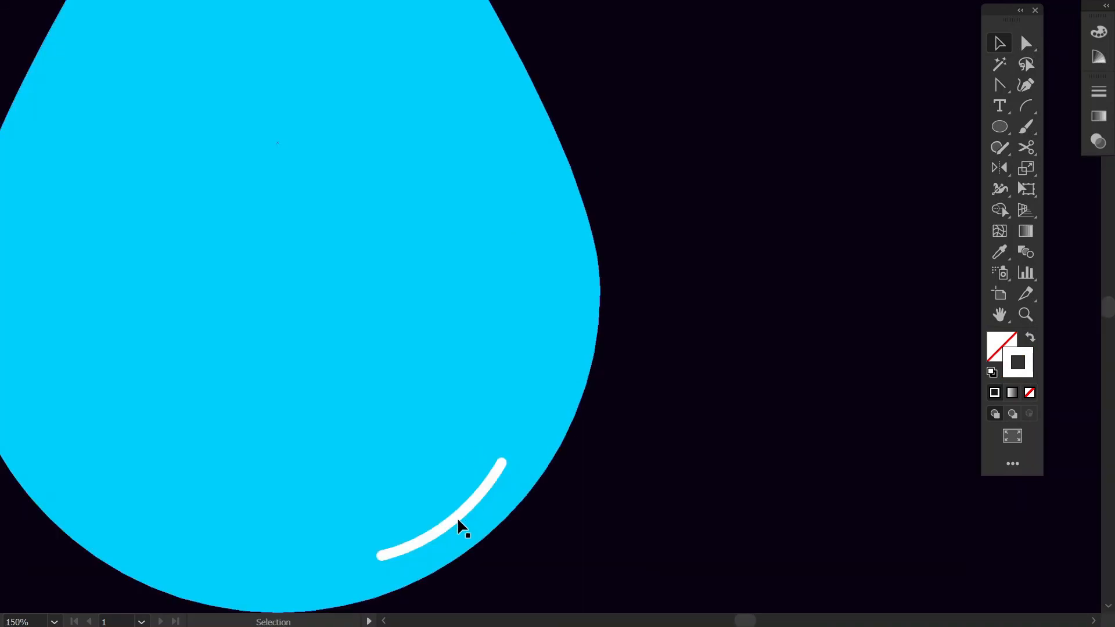
- Select the droplet together with its highlight, scale both down, then deselect
{"action": "left_click", "coordinate": [459, 526]}
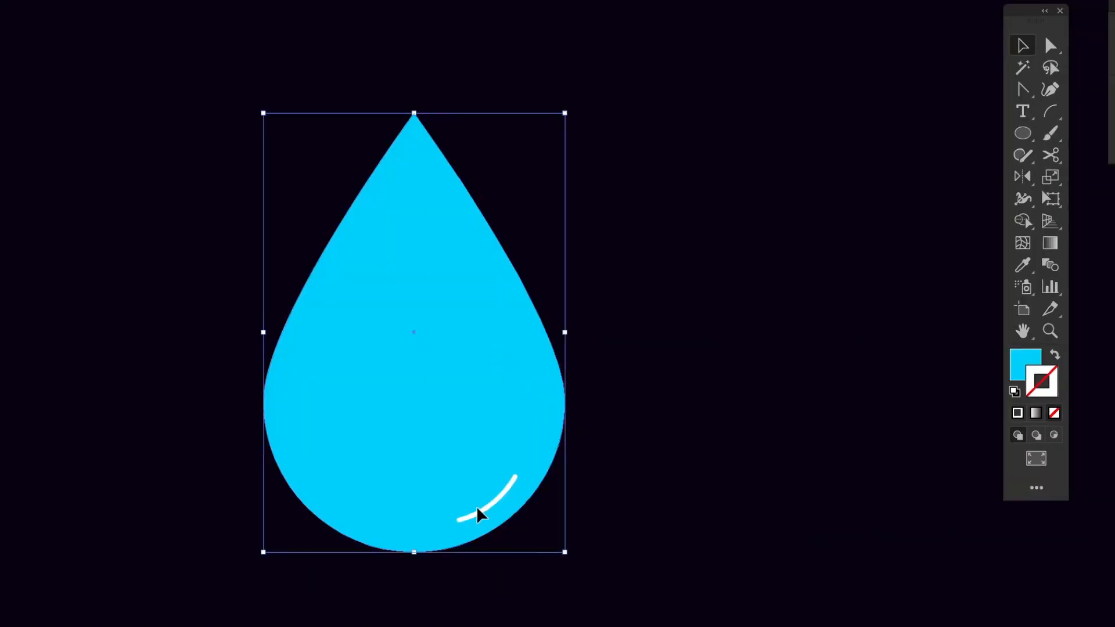
{"action": "left_click", "coordinate": [572, 560]}
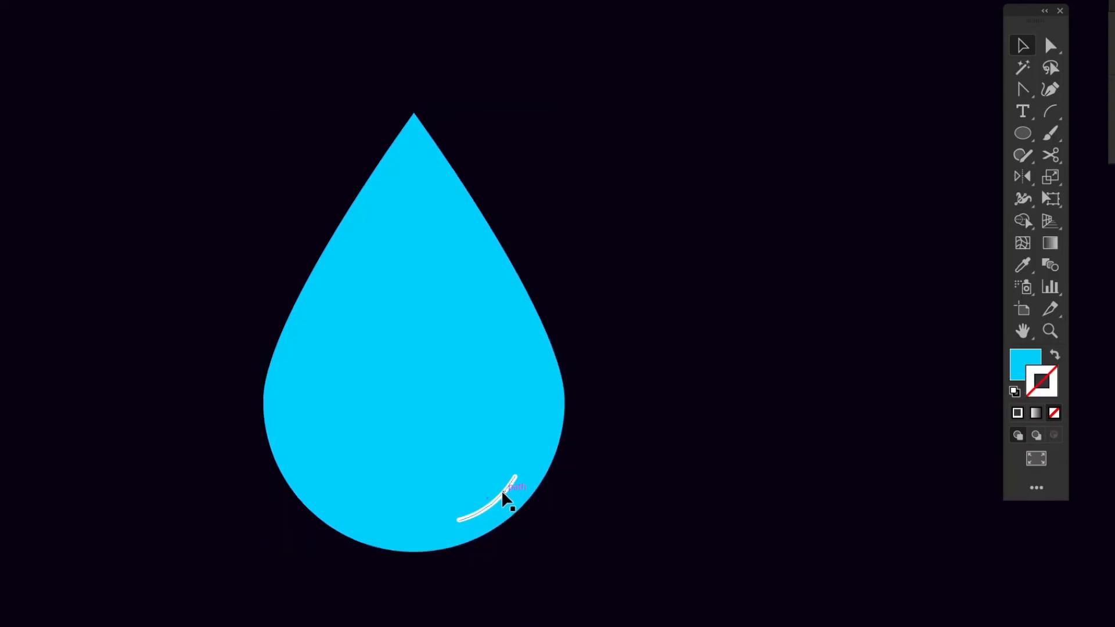
{"action": "left_click", "coordinate": [505, 498]}
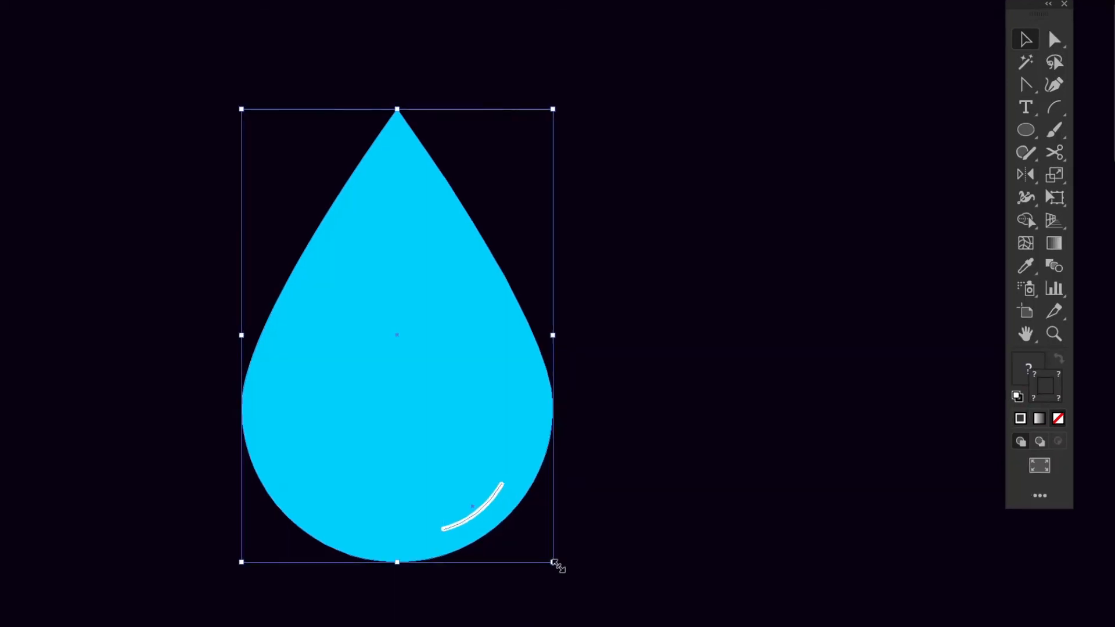
{"action": "left_click", "coordinate": [553, 335]}
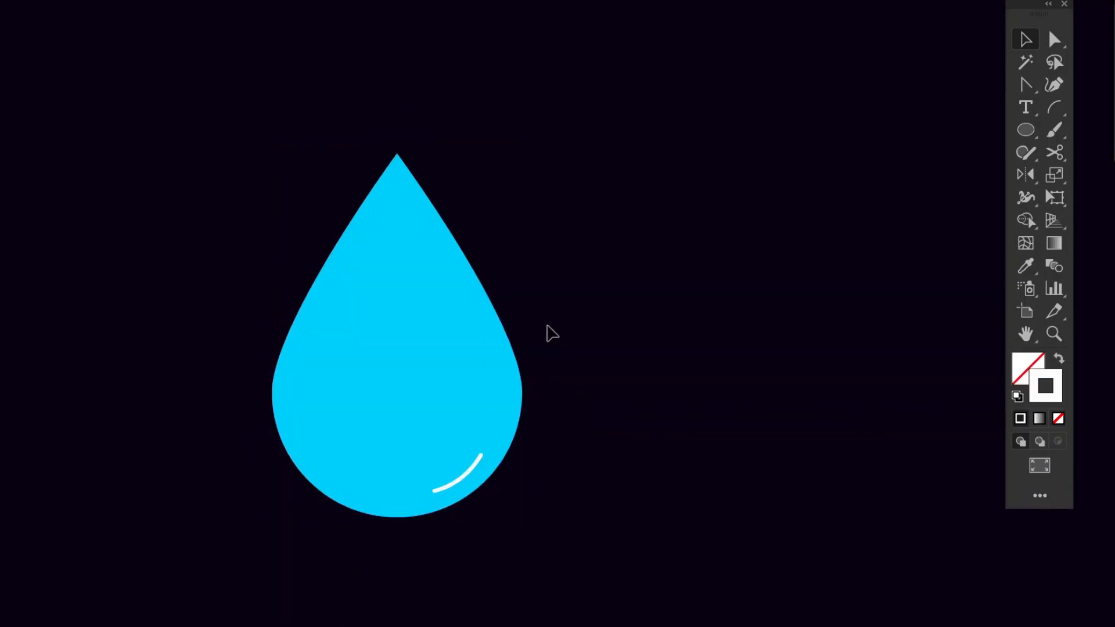